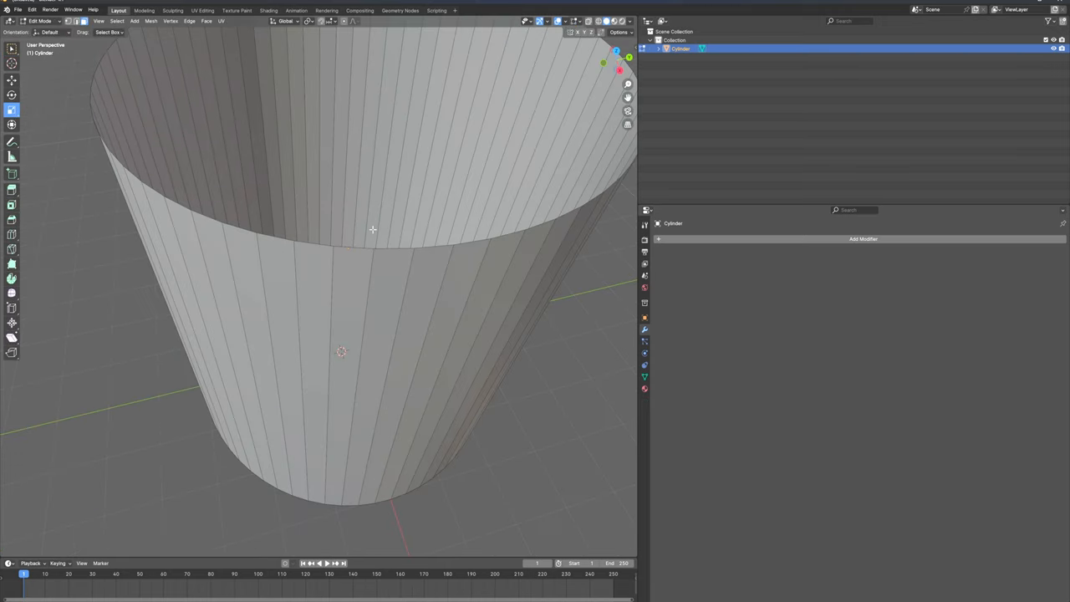
Bring up Preferences > Add-ons and search 'lo' to find Mesh: LoopTools.
left_click(34, 20)
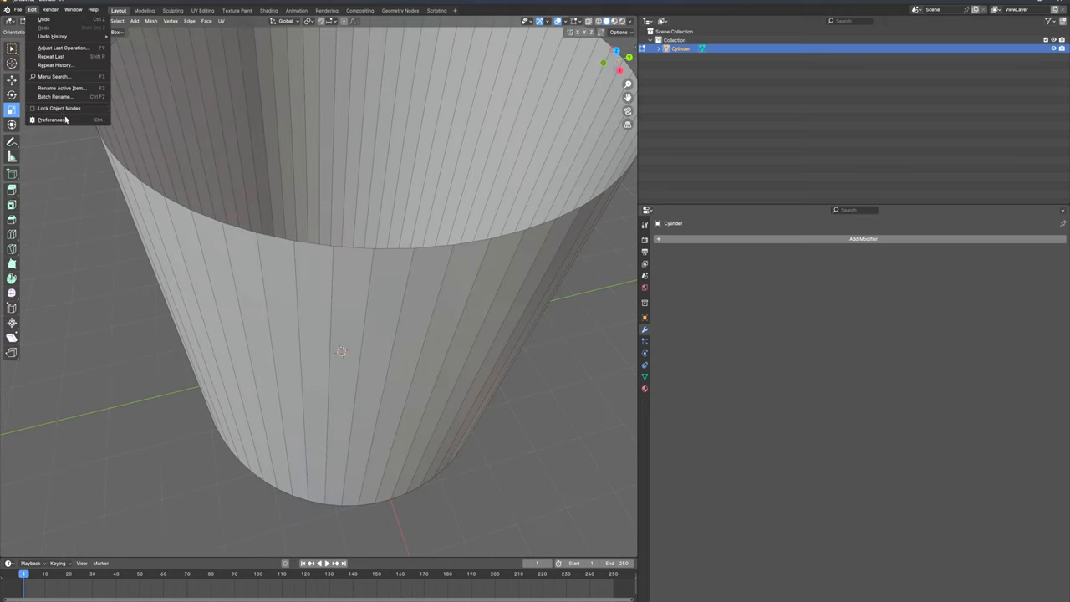
left_click(53, 121)
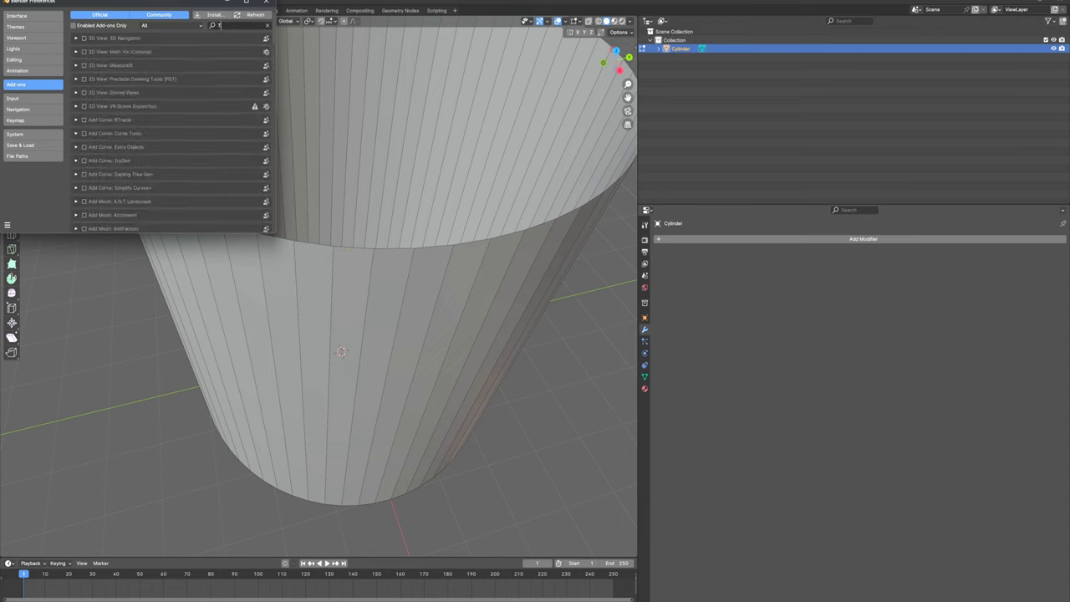
type("loop")
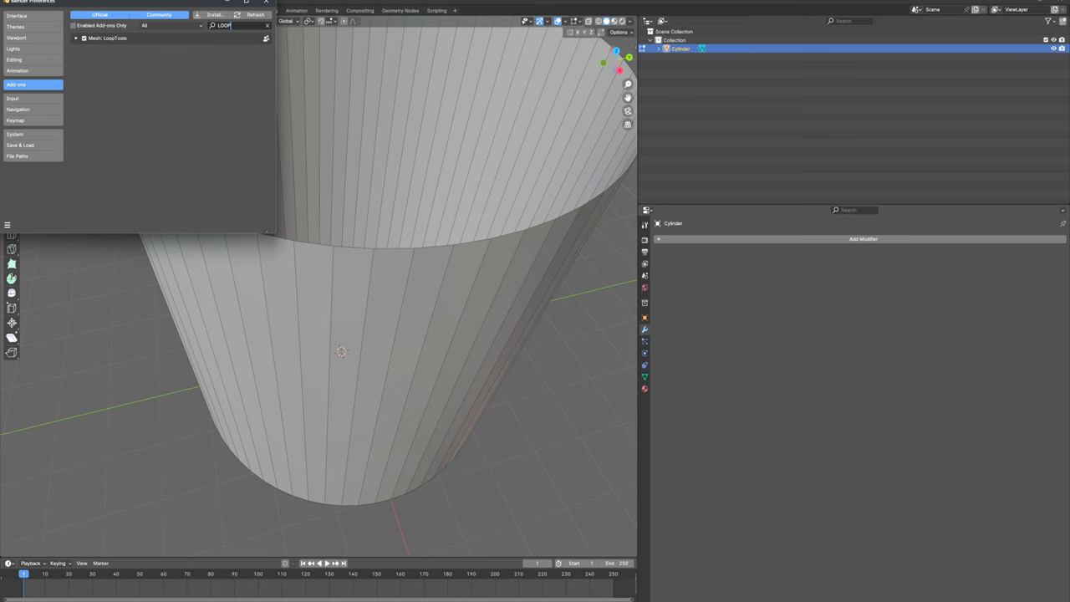
Add a horizontal edge loop (Ctrl+R) around the middle of the cylinder.
left_click(265, 3)
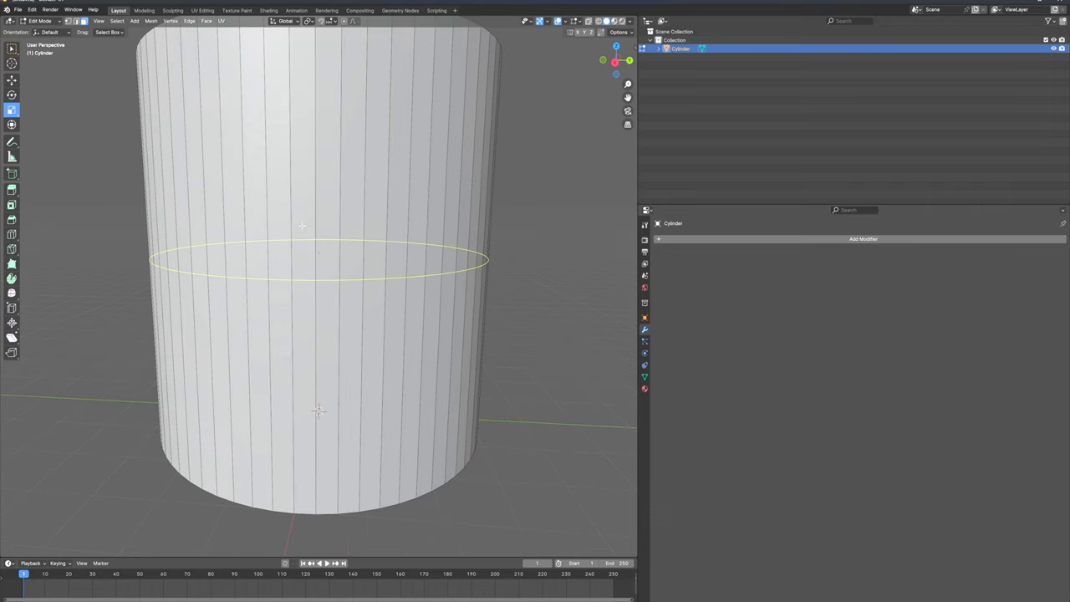
left_click(317, 250)
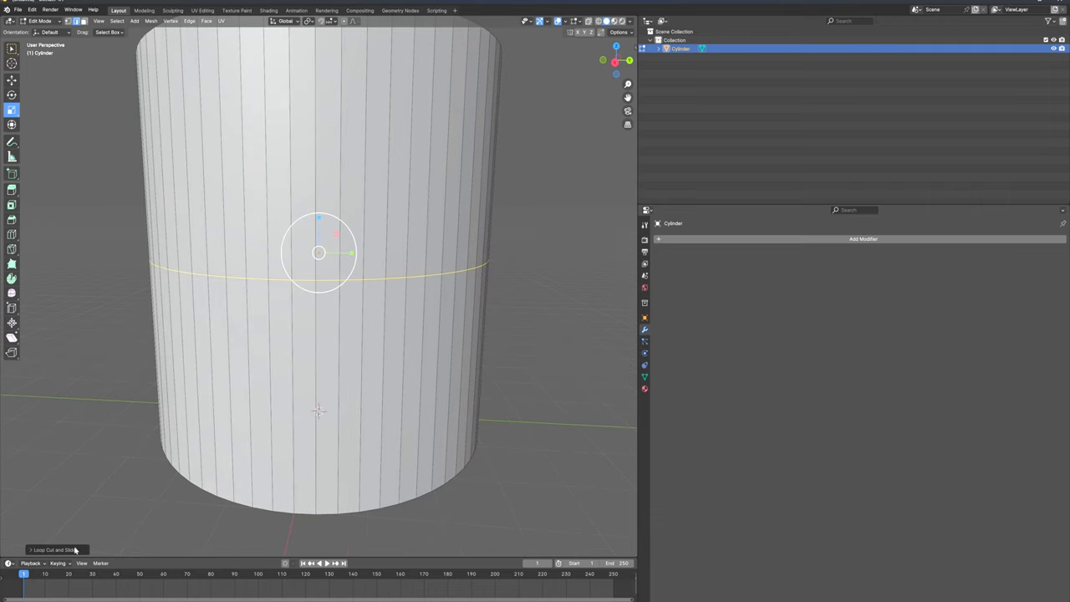
left_click(55, 548)
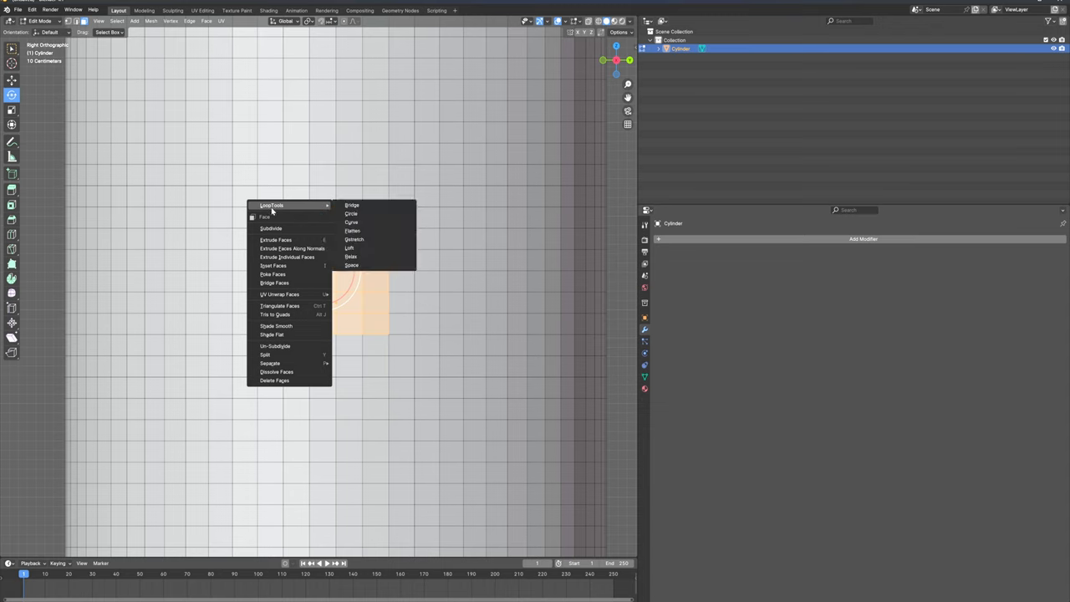
mouse_move(294, 207)
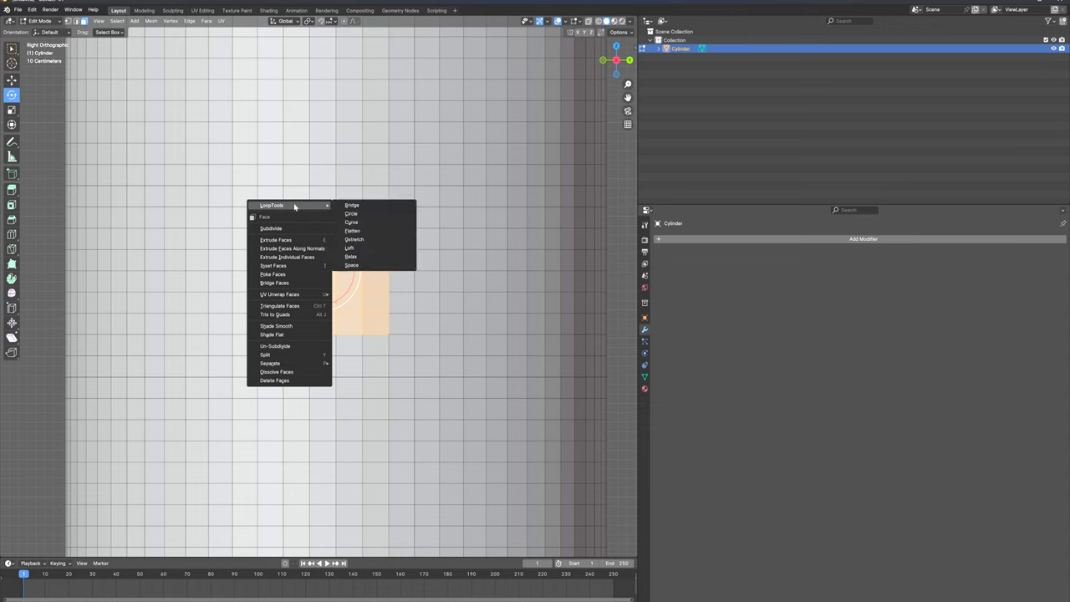
mouse_move(352, 214)
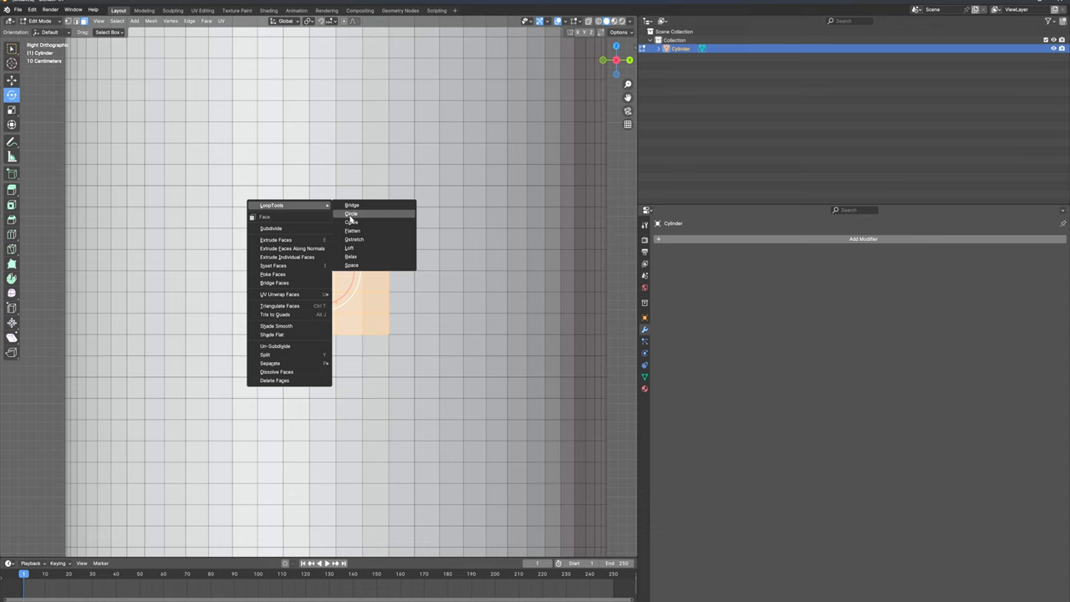
Round the selected patch with LoopTools Circle and extrude the hole's edges inward.
left_click(351, 214)
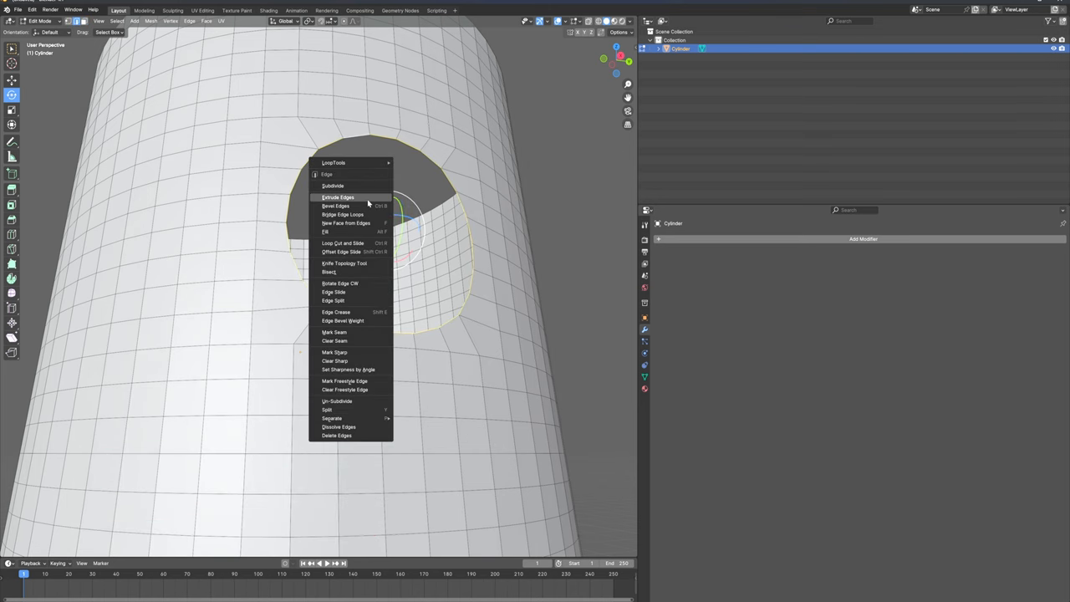
left_click(337, 197)
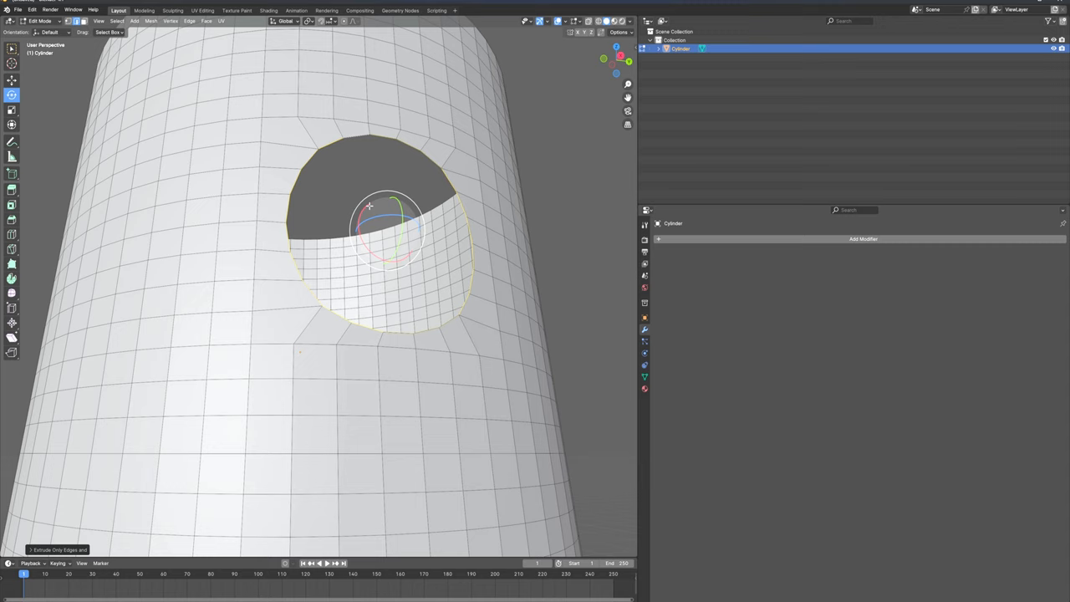